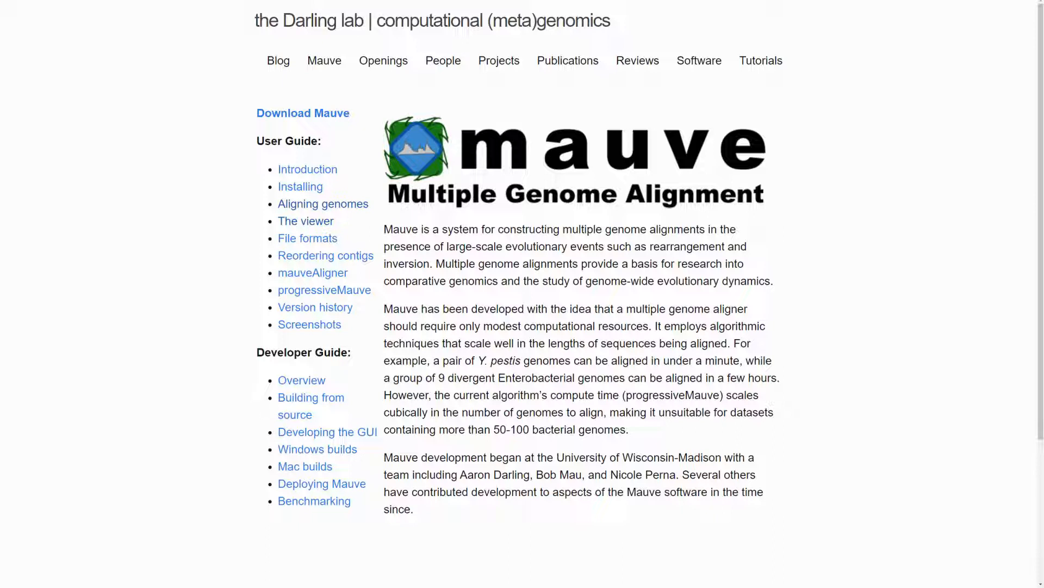
pyautogui.moveTo(304, 221)
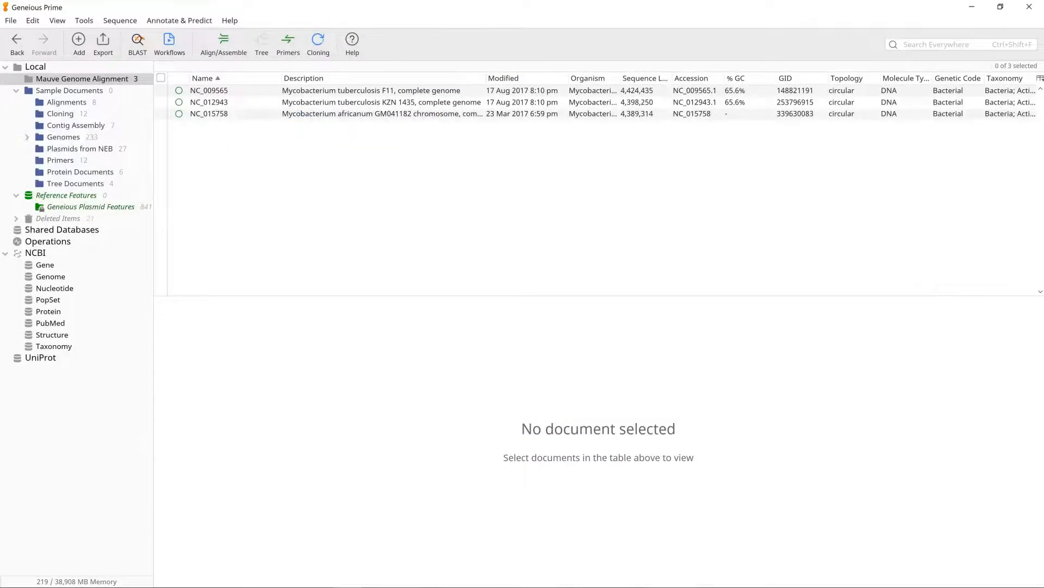
pyautogui.click(84, 20)
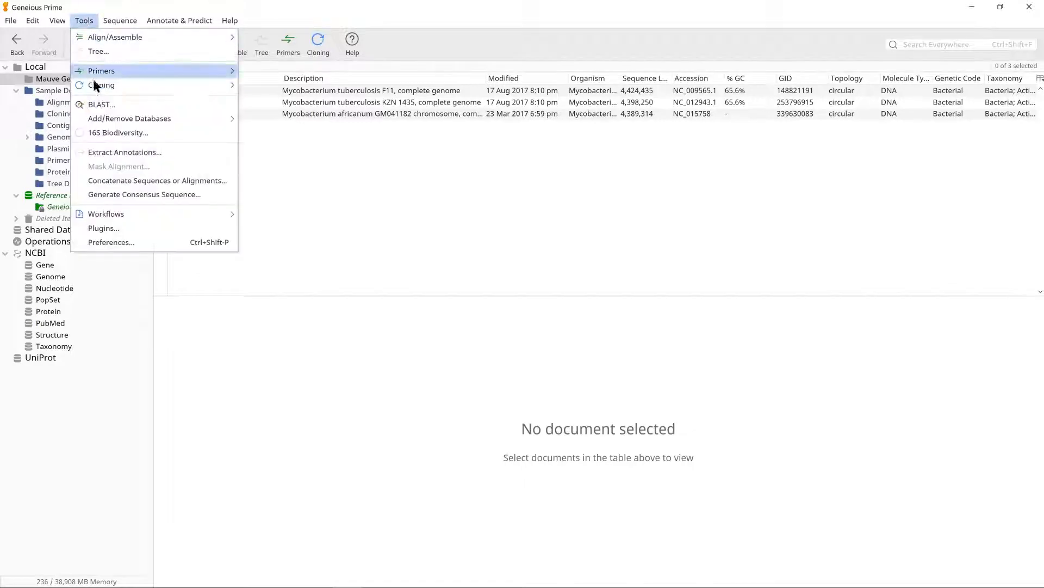
pyautogui.click(111, 241)
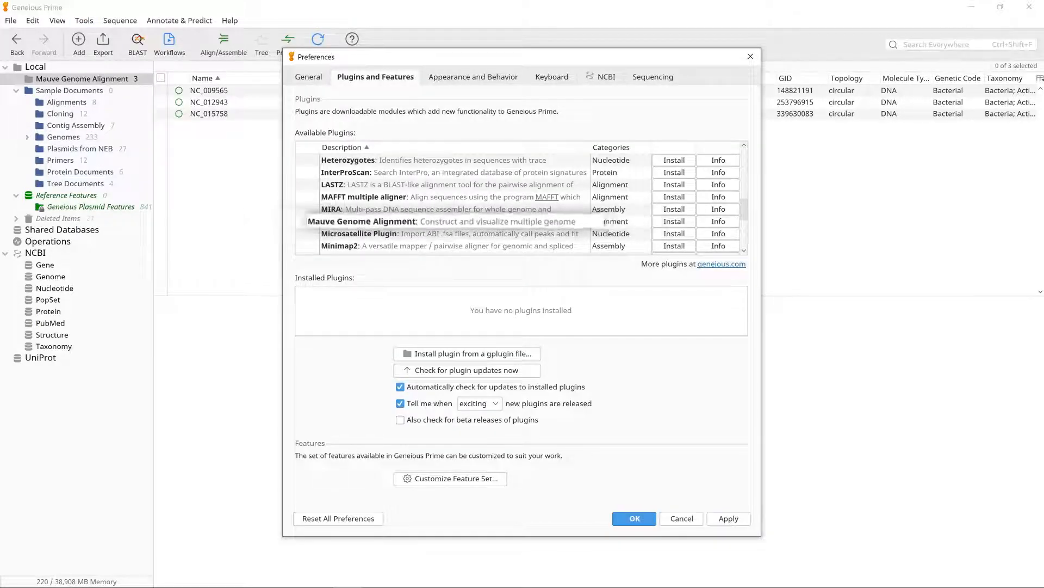
pyautogui.click(633, 518)
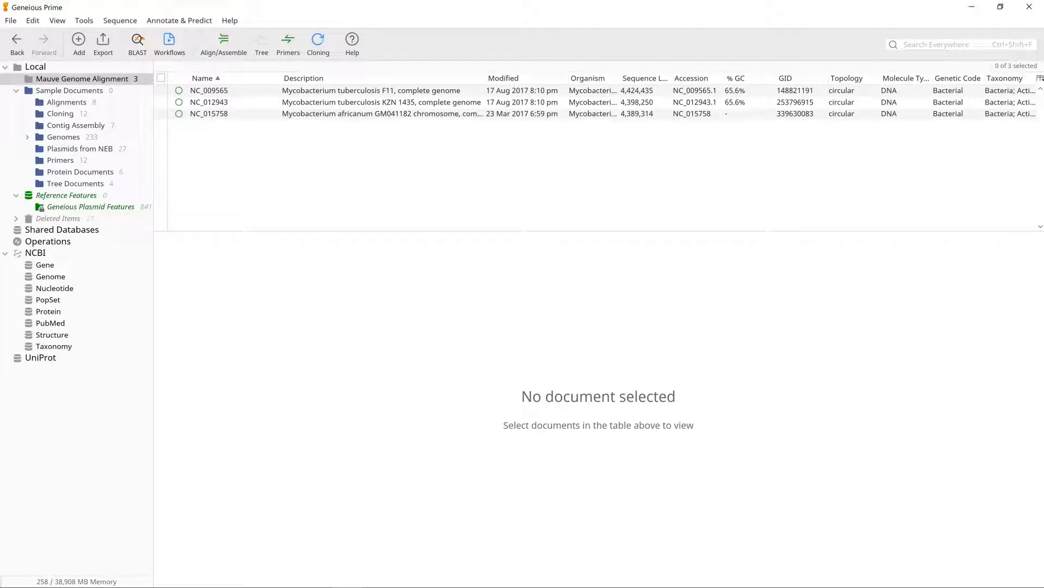
pyautogui.moveTo(207, 108)
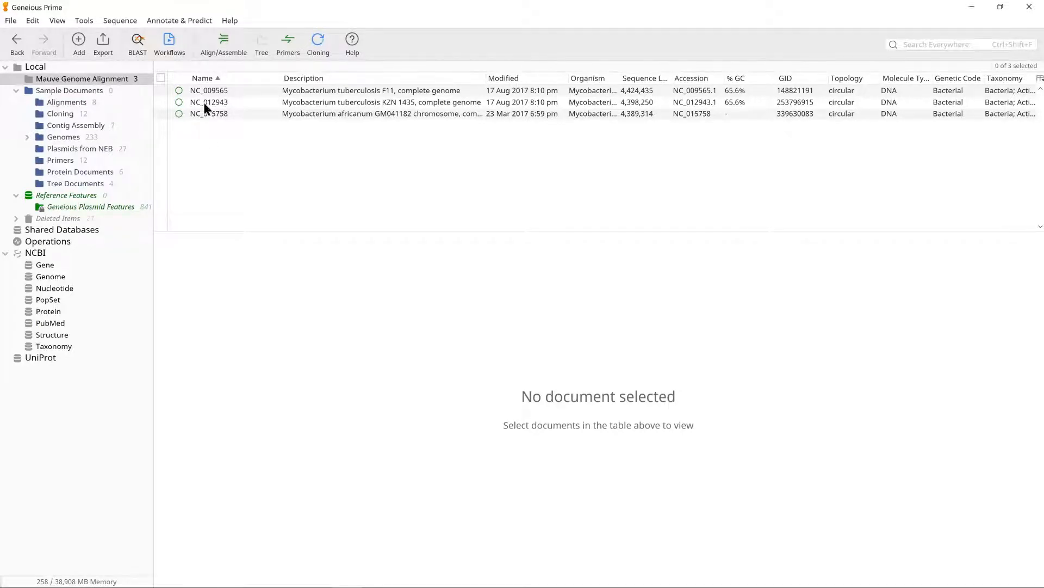
# - Run Align Whole Genomes on the three selected Mycobacterium genome documents
pyautogui.click(161, 78)
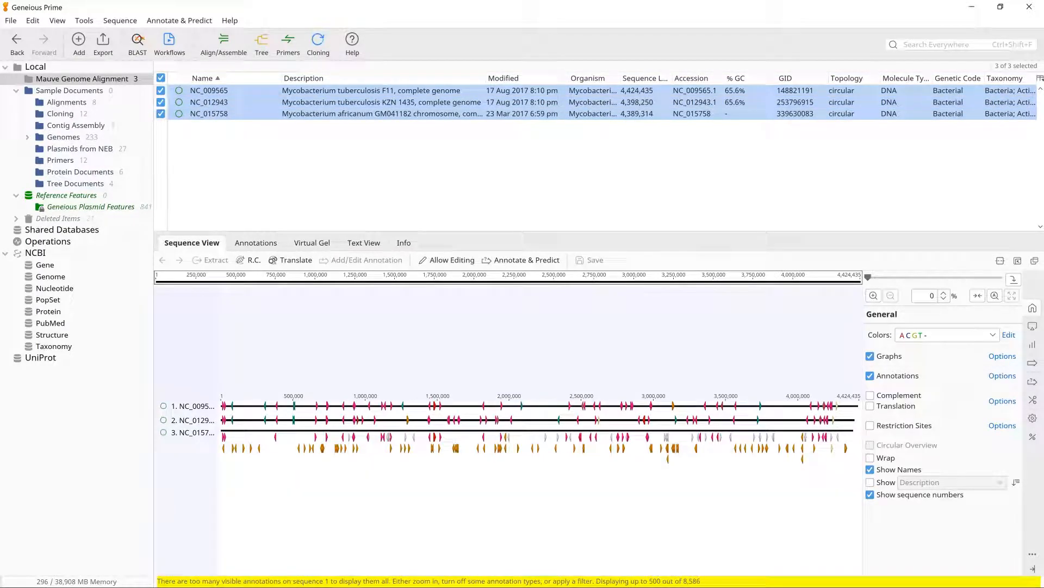
pyautogui.click(223, 44)
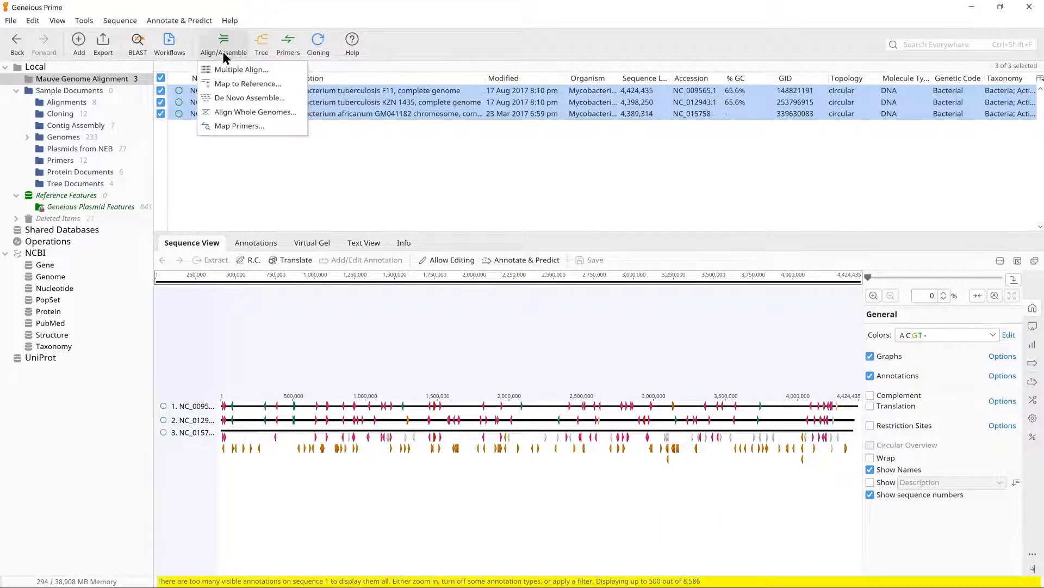
pyautogui.moveTo(251, 111)
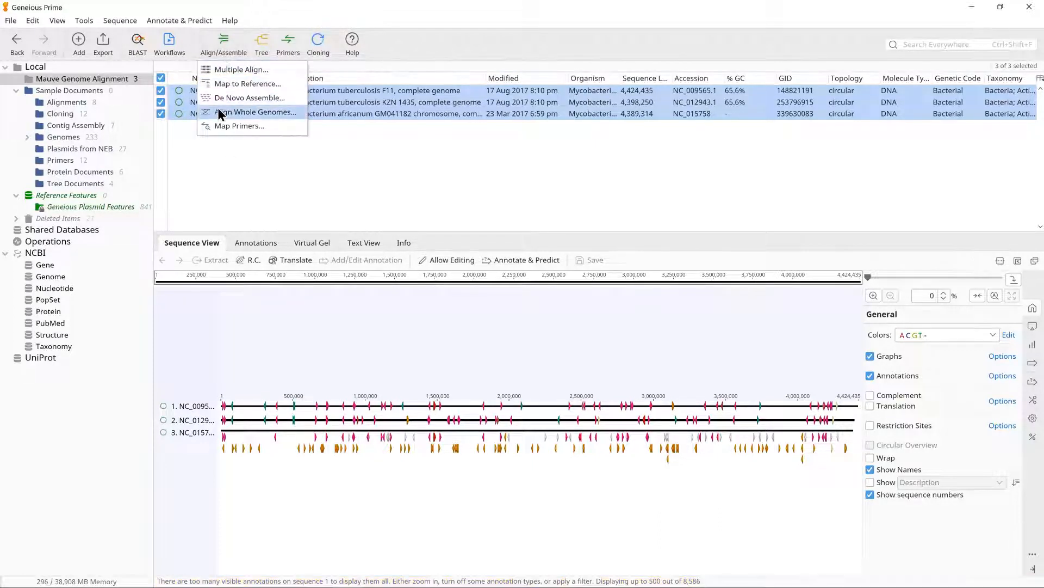
pyautogui.click(255, 112)
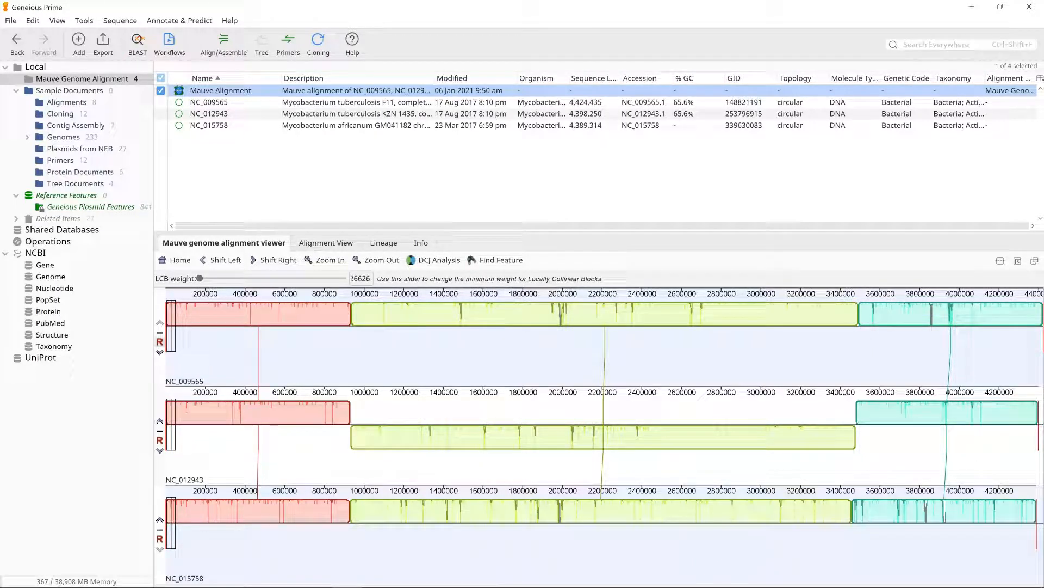
pyautogui.moveTo(292, 222)
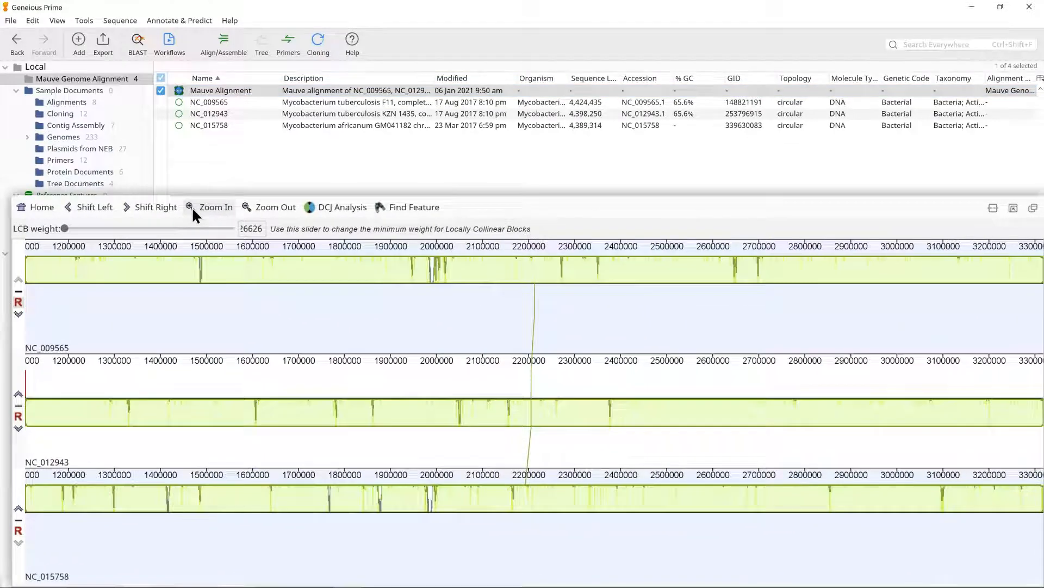
pyautogui.click(215, 207)
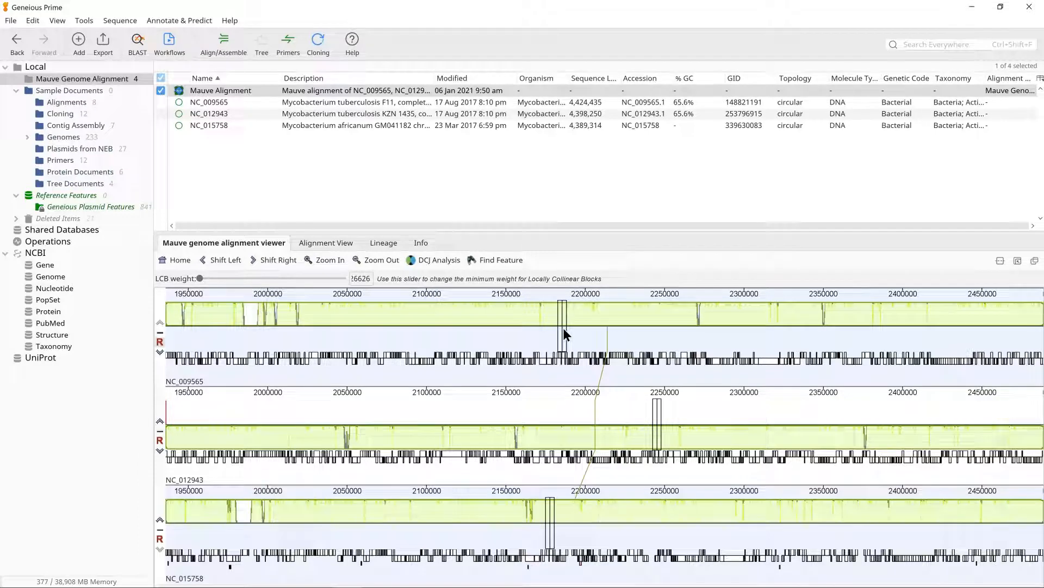
pyautogui.click(381, 260)
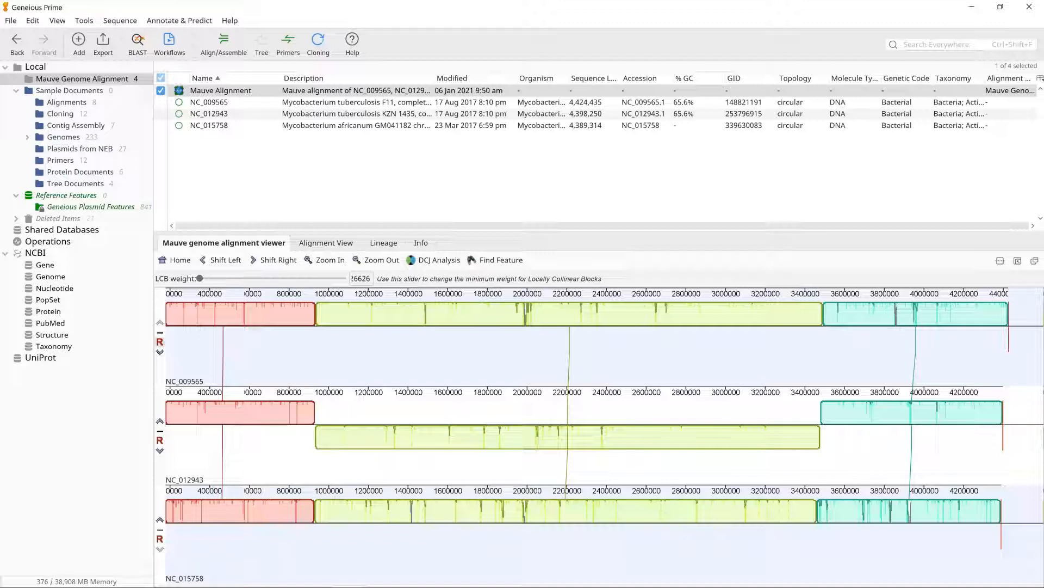
pyautogui.moveTo(362, 201)
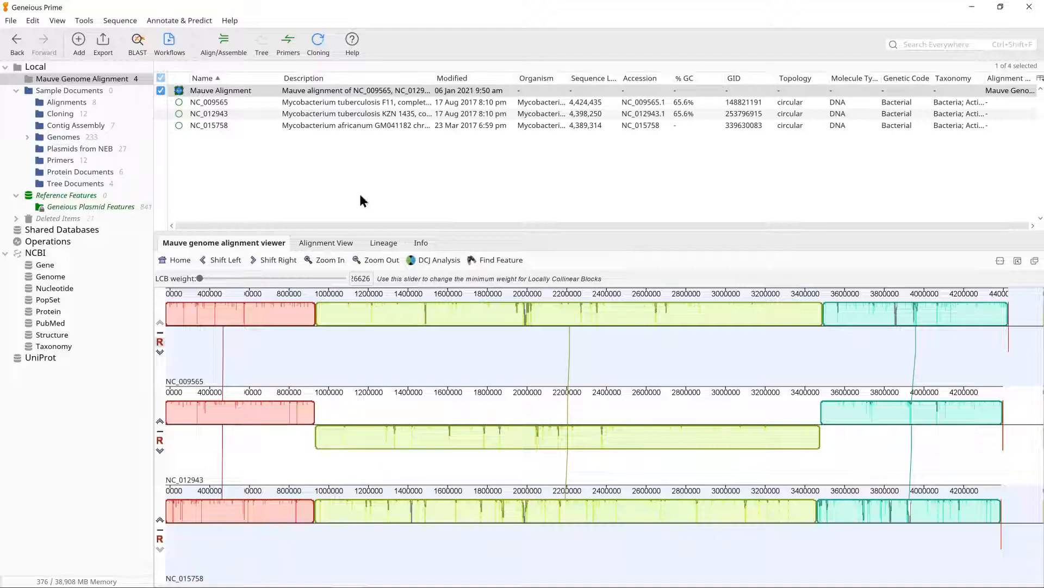
pyautogui.moveTo(200, 277)
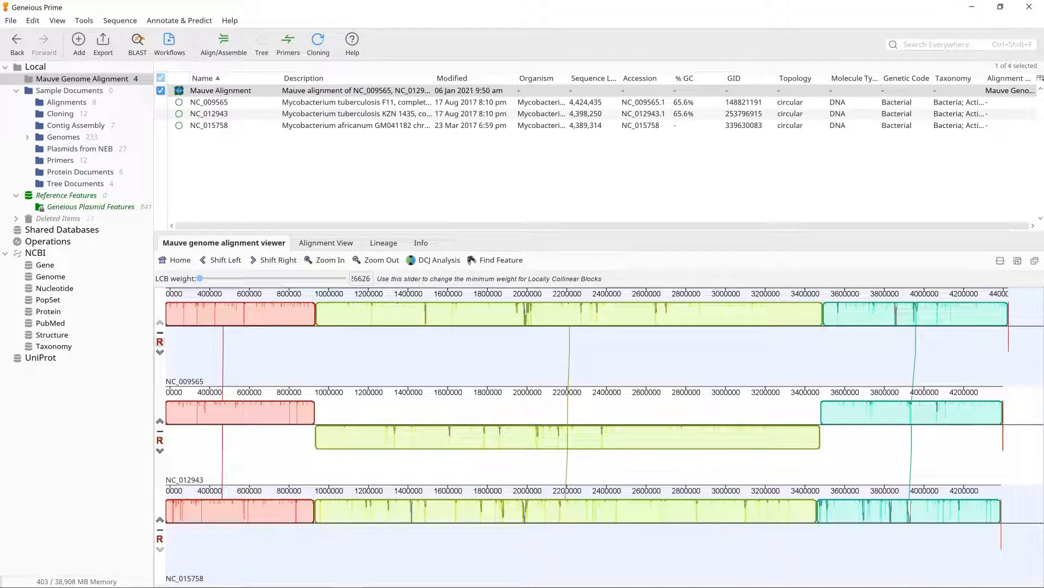
pyautogui.moveTo(290, 204)
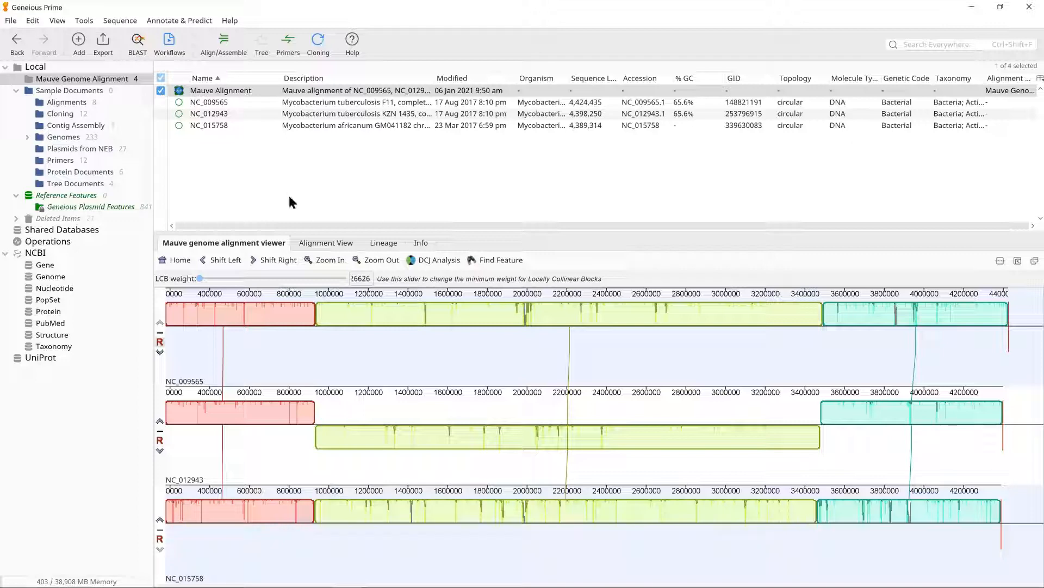
# - Switch the Mauve alignment document to the sequence-level Alignment View showing LCB 1
pyautogui.click(326, 242)
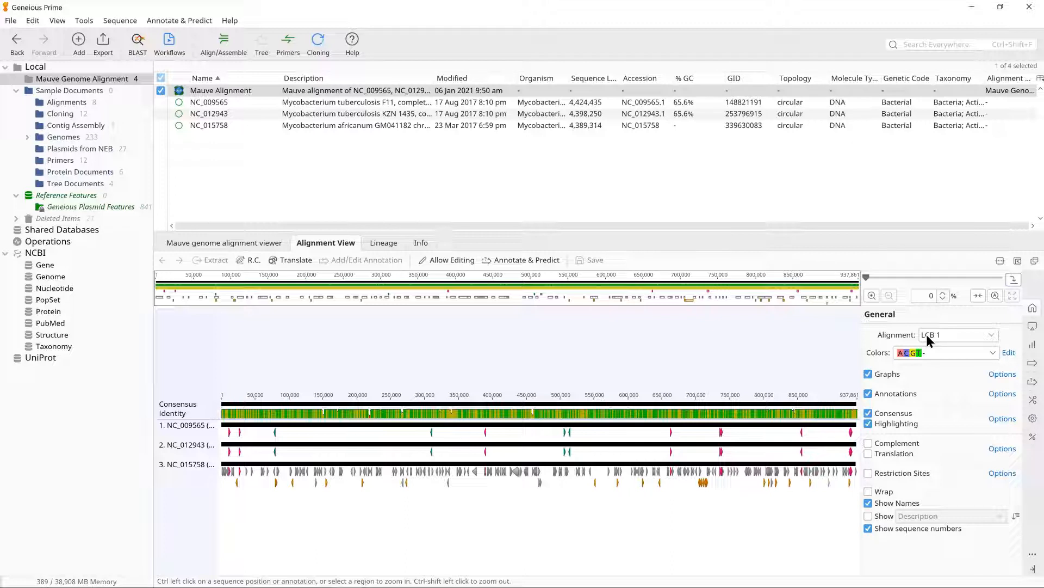
# - Choose LCB 2, the 2,607 kbp block, from the Alignment dropdown in the General panel
pyautogui.click(991, 334)
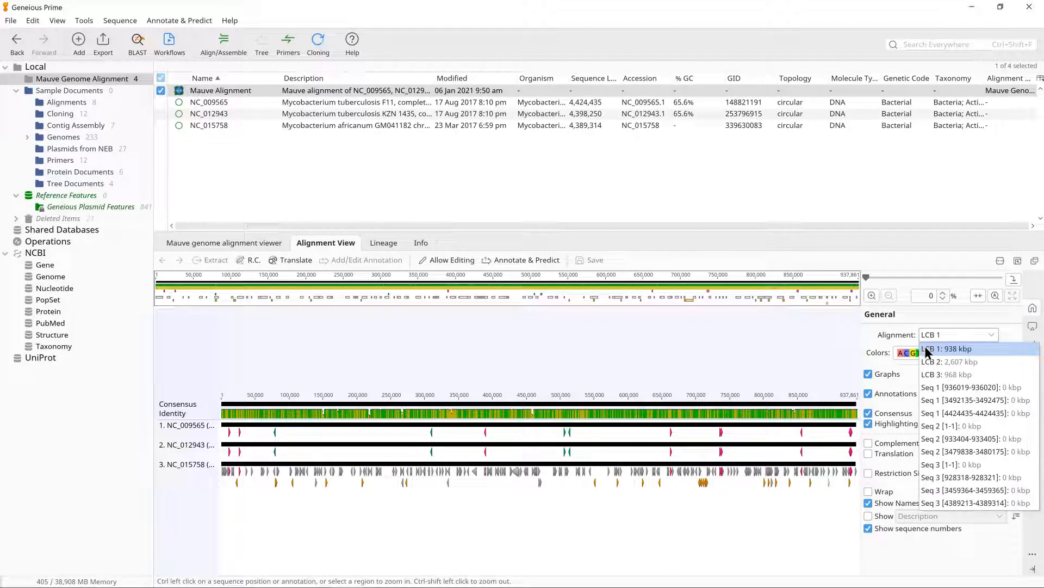
pyautogui.click(950, 361)
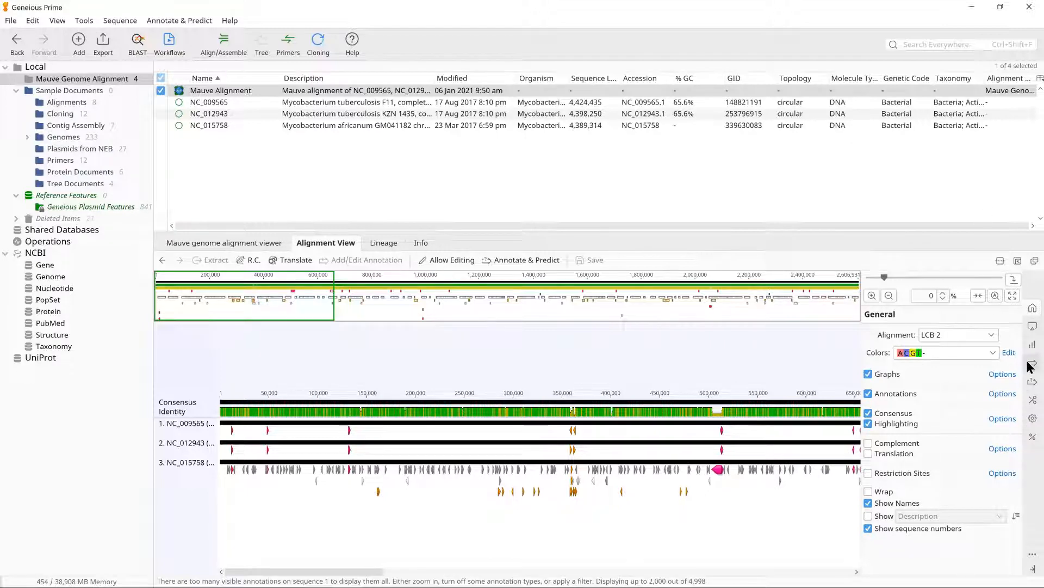
# - Turn on the Source annotation type in the Annotations and Tracks panel
pyautogui.click(1002, 393)
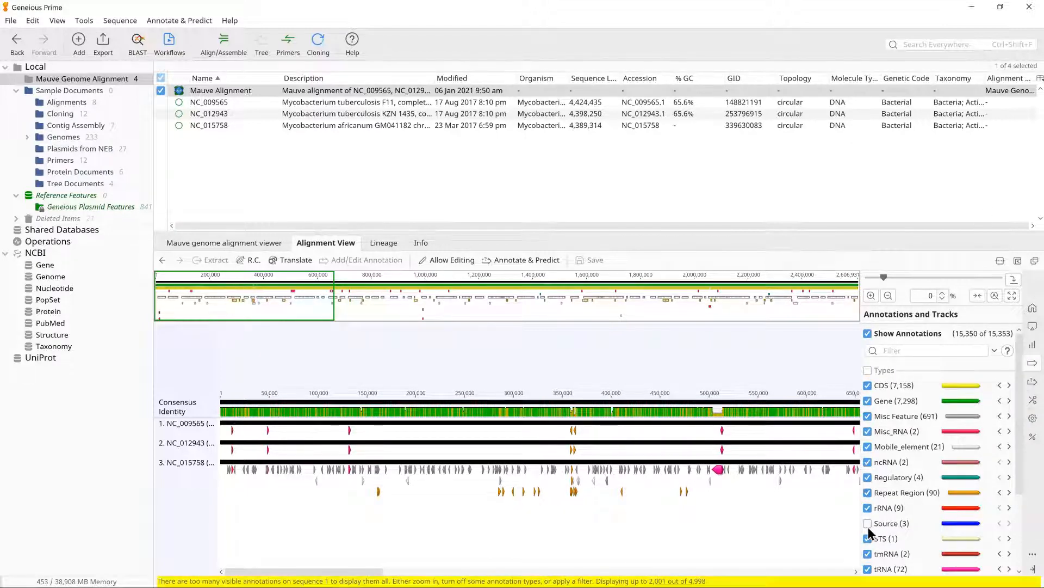
pyautogui.click(867, 523)
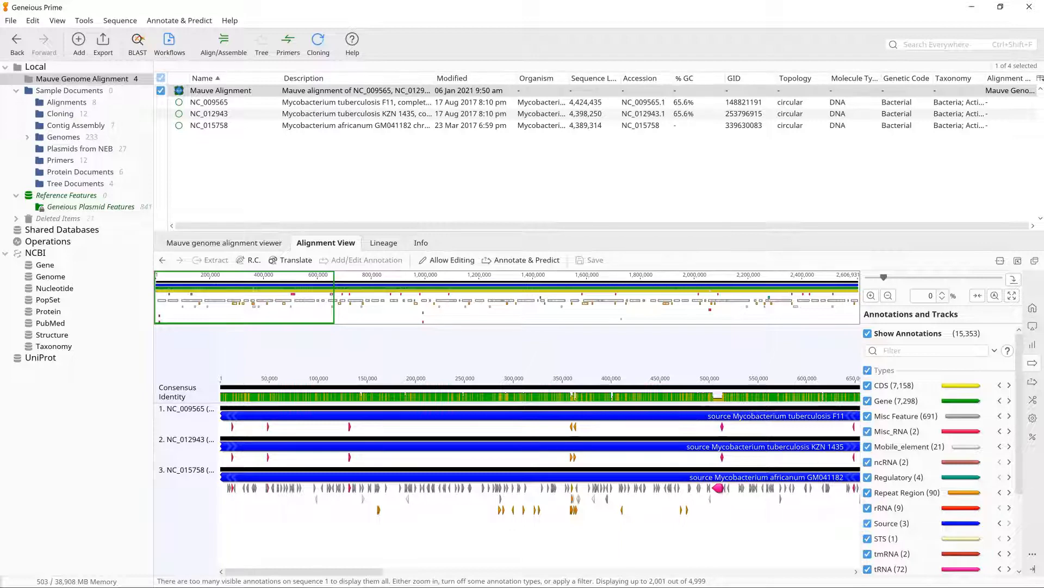
pyautogui.moveTo(450, 260)
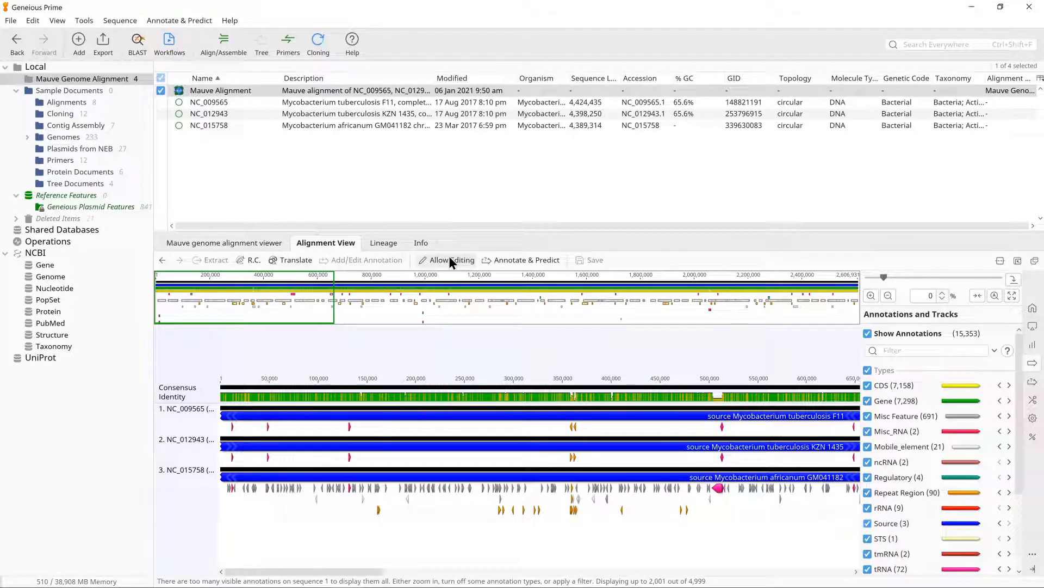
# - Create an editable copy of LCB 2 via Allow Editing and the Non-Editable Document dialog
pyautogui.click(450, 260)
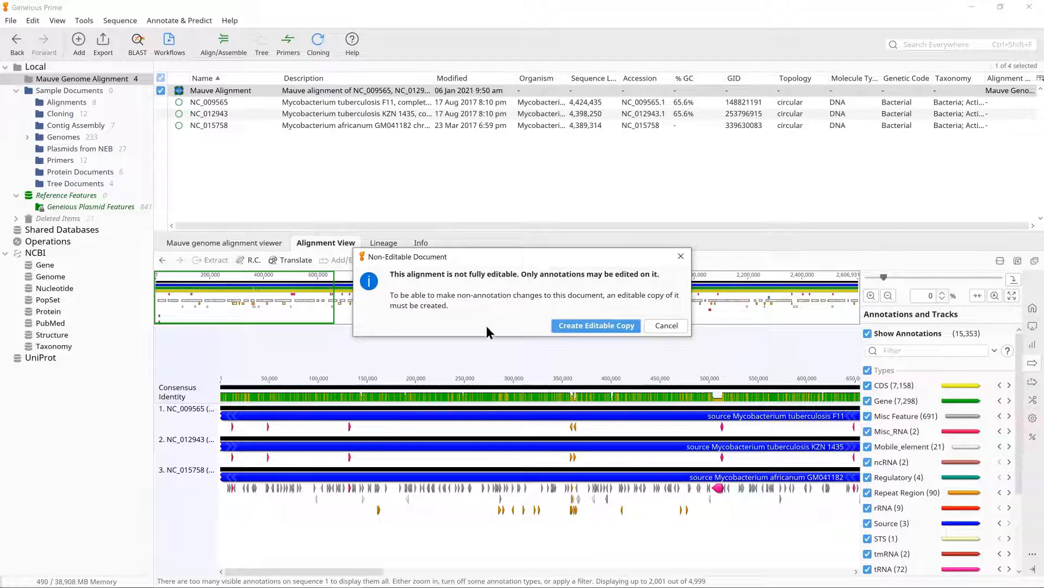
pyautogui.click(595, 326)
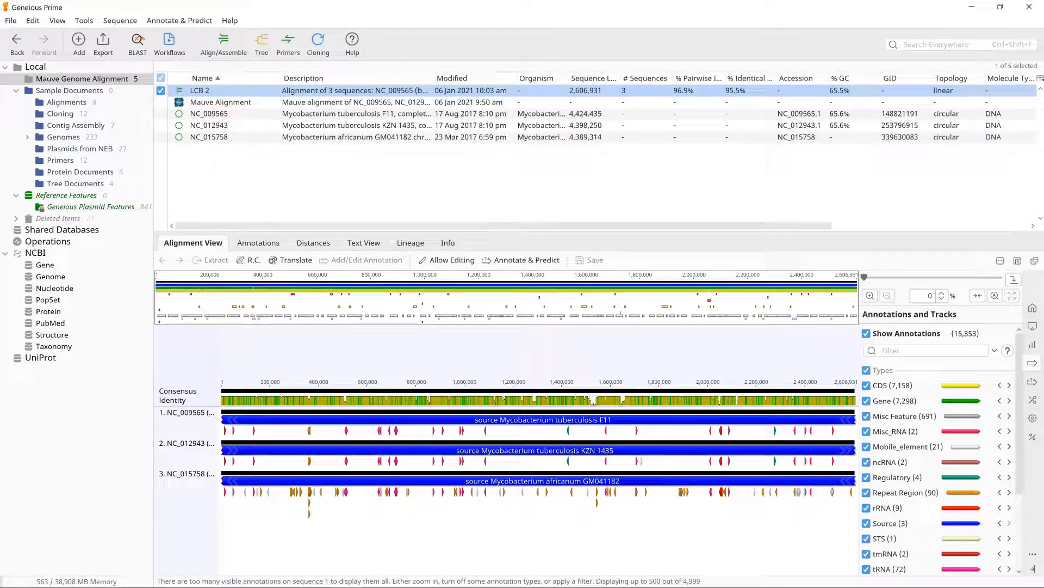
pyautogui.moveTo(446, 260)
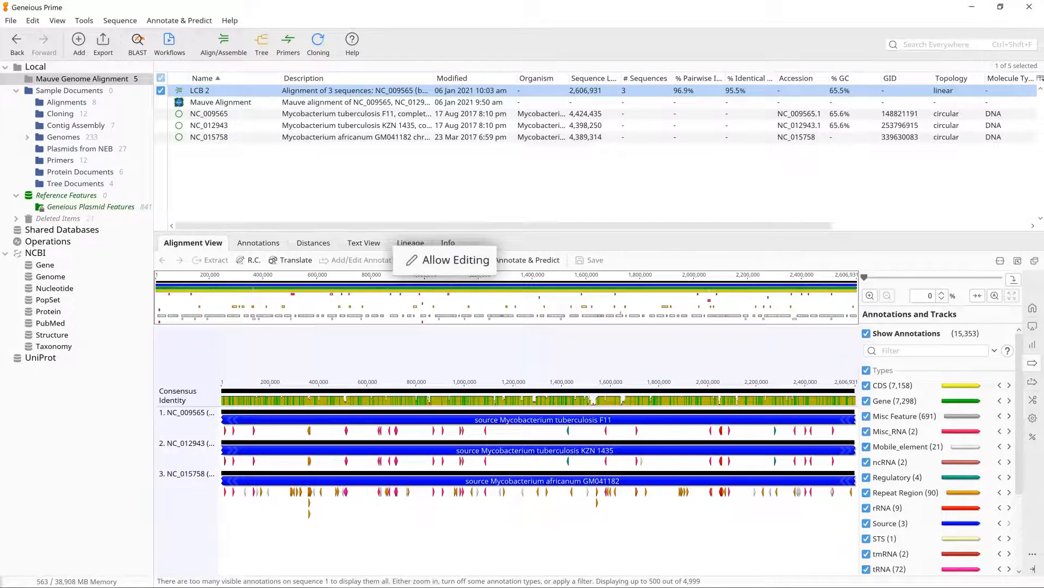